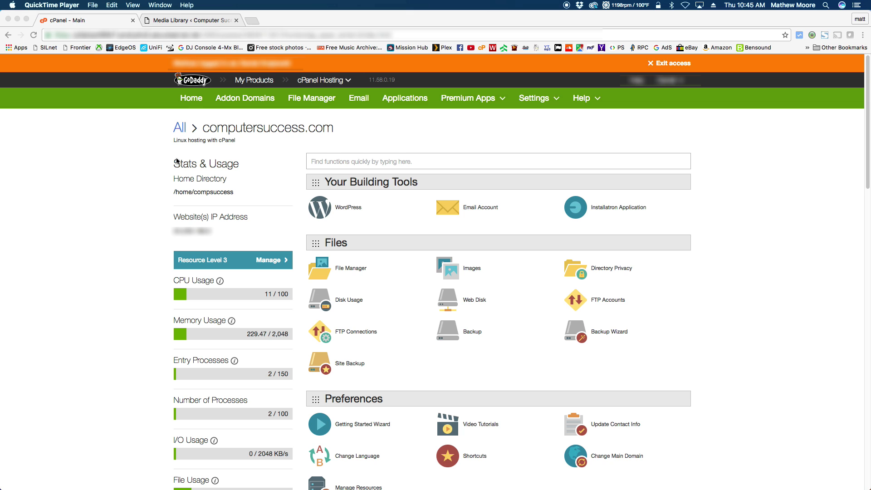
mouse_move(135, 178)
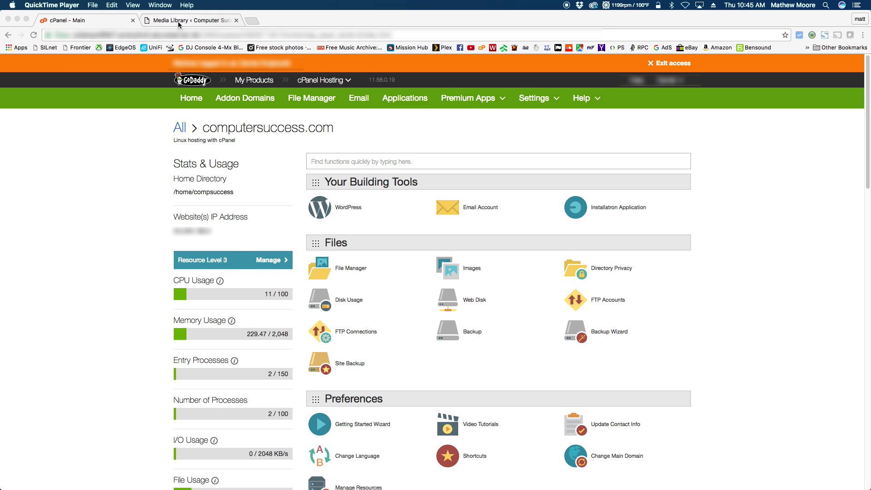
Open the WordPress Media Library upload box showing the 2 MB maximum file size
click(188, 20)
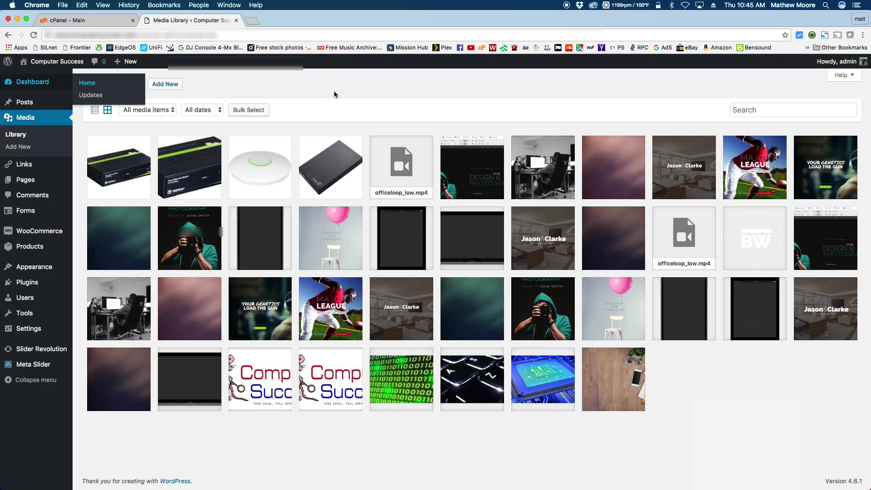
click(164, 84)
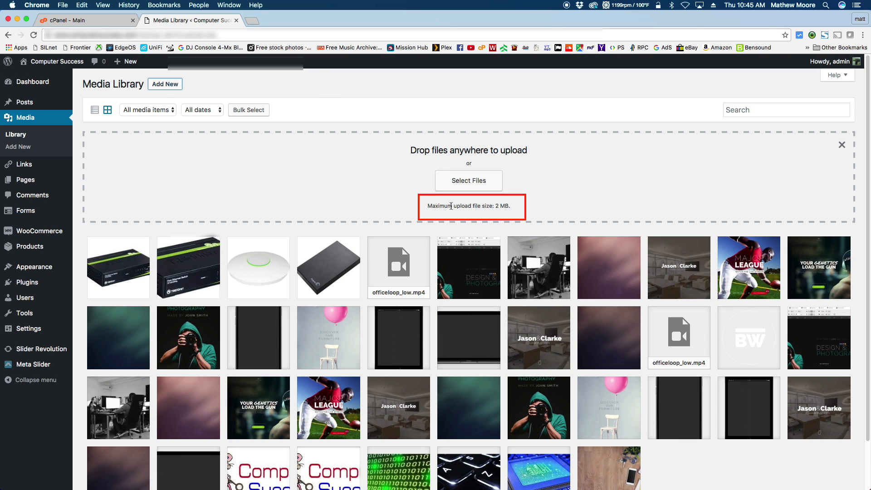
mouse_move(498, 213)
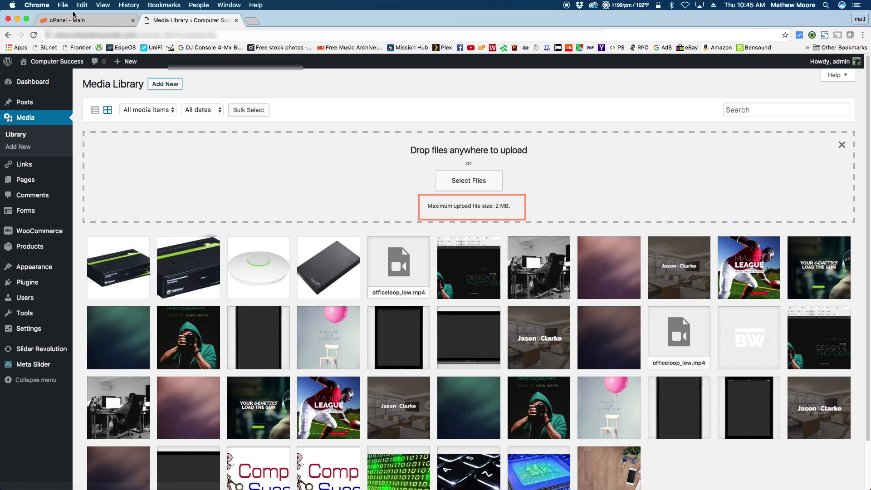
Open cPanel's Select PHP version page from Software, showing PHP 5.6 extensions
click(86, 20)
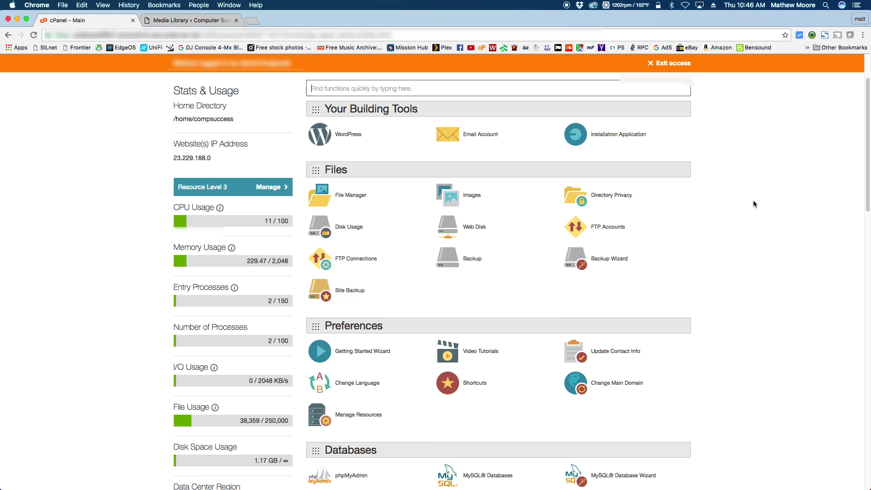
scroll(down, 3)
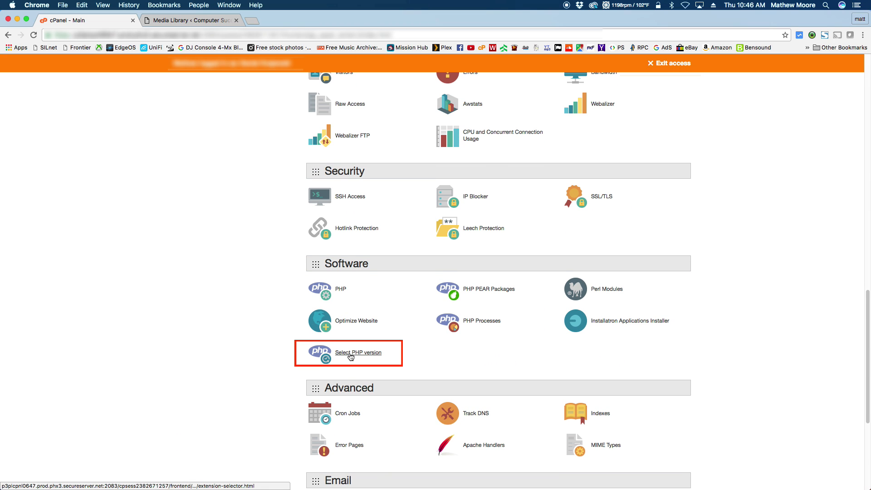
click(358, 352)
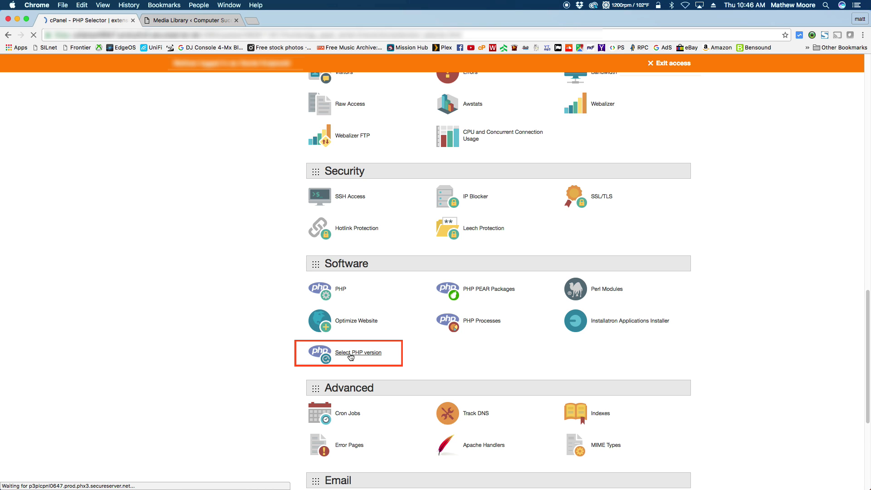
click(358, 352)
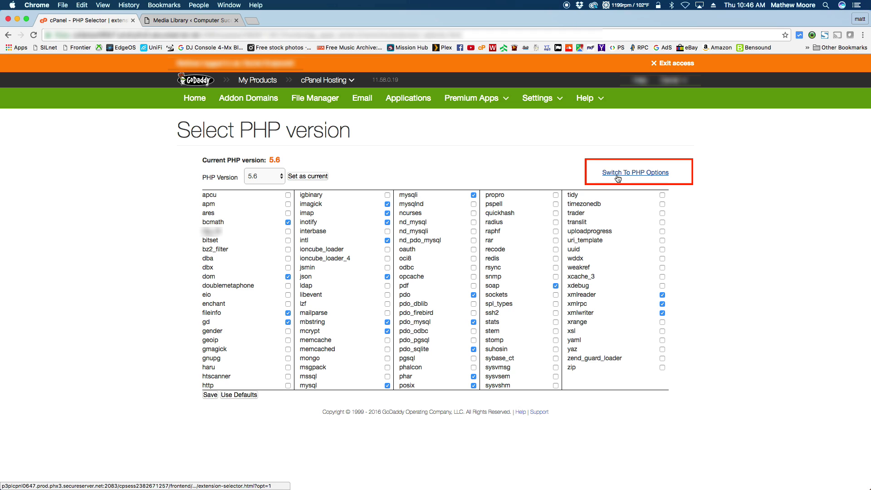
Switch to the PHP 5.6 options list and set post_max_size to 32M
click(635, 172)
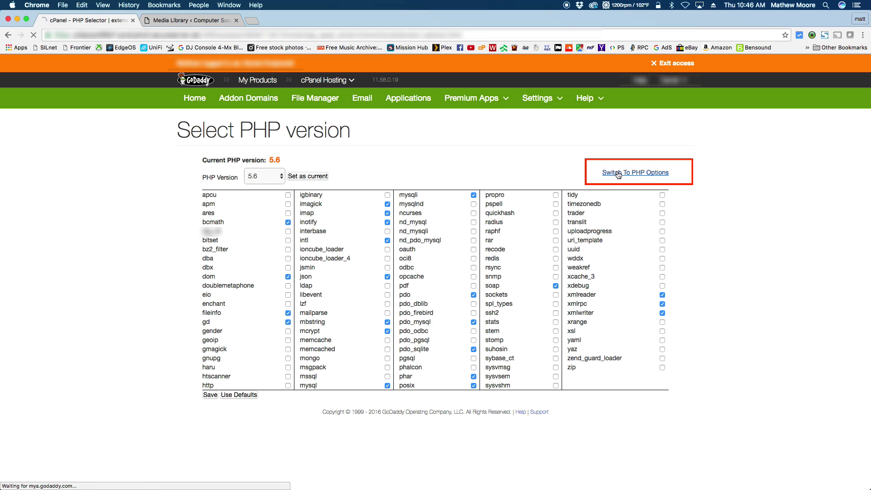
click(634, 172)
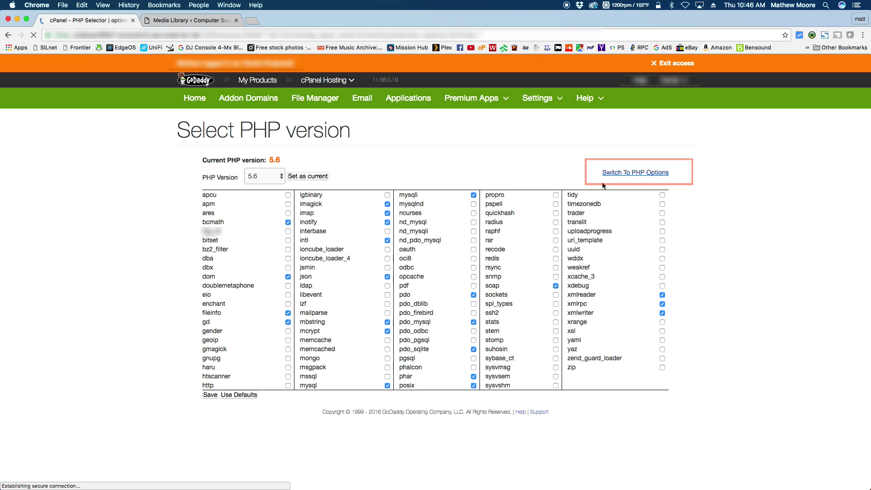
click(634, 173)
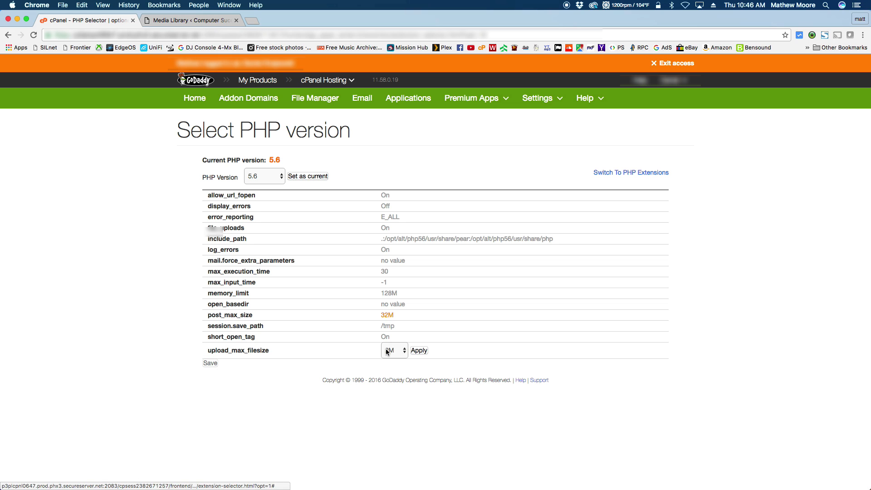
Apply upload_max_filesize 32M and save the PHP options
click(418, 349)
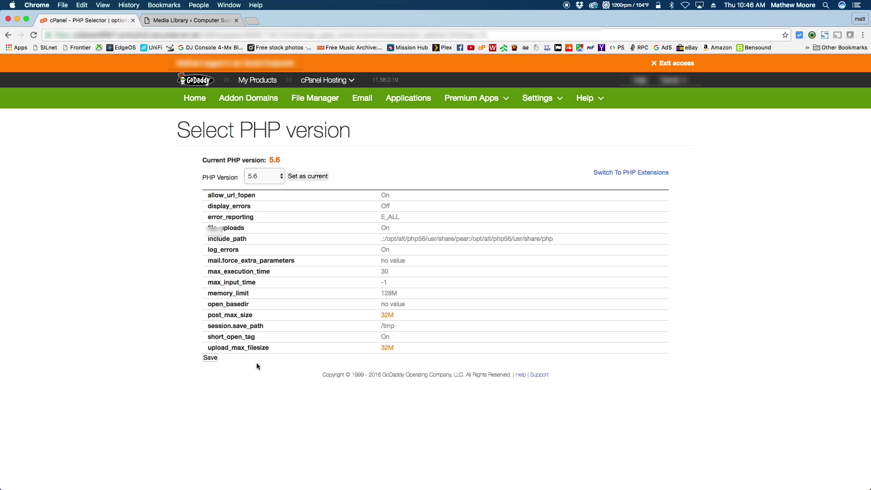
click(210, 357)
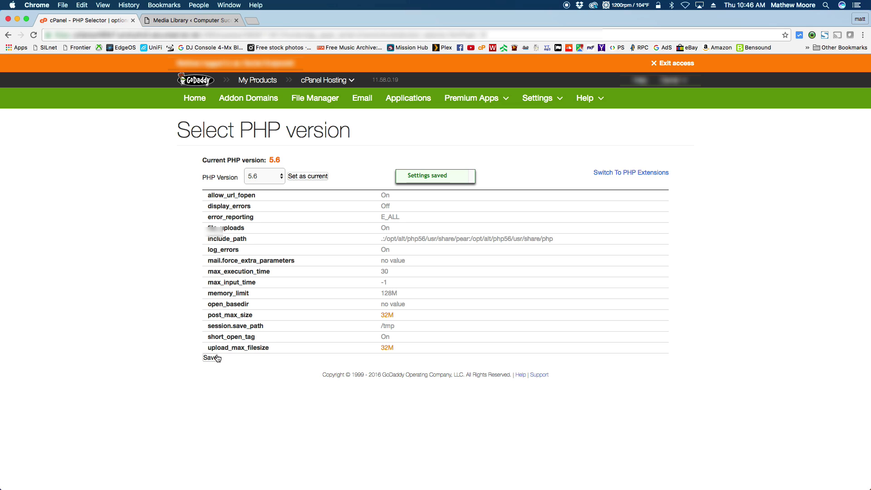
mouse_move(106, 379)
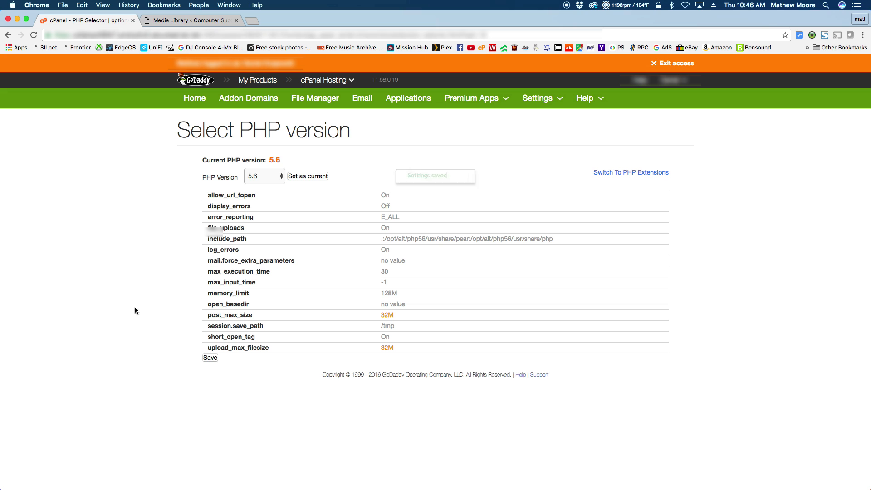
Reload the WordPress Media Library and confirm the upload limit now reads 32 MB
click(188, 20)
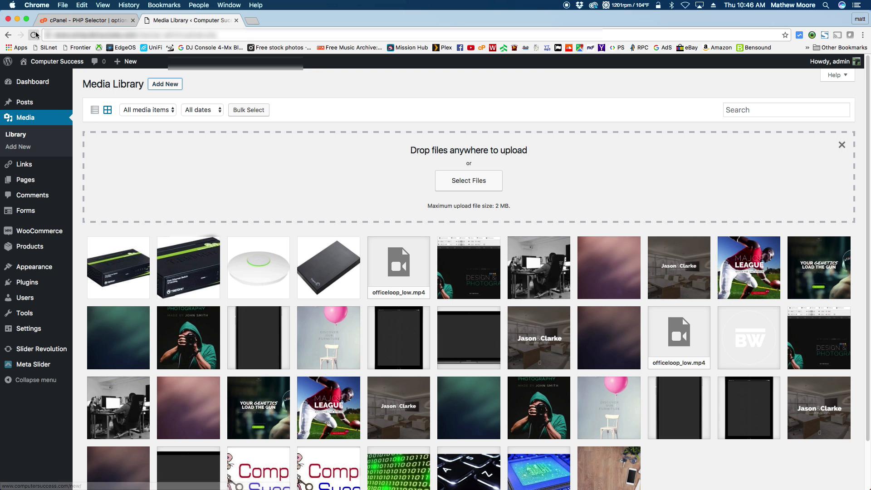
click(164, 84)
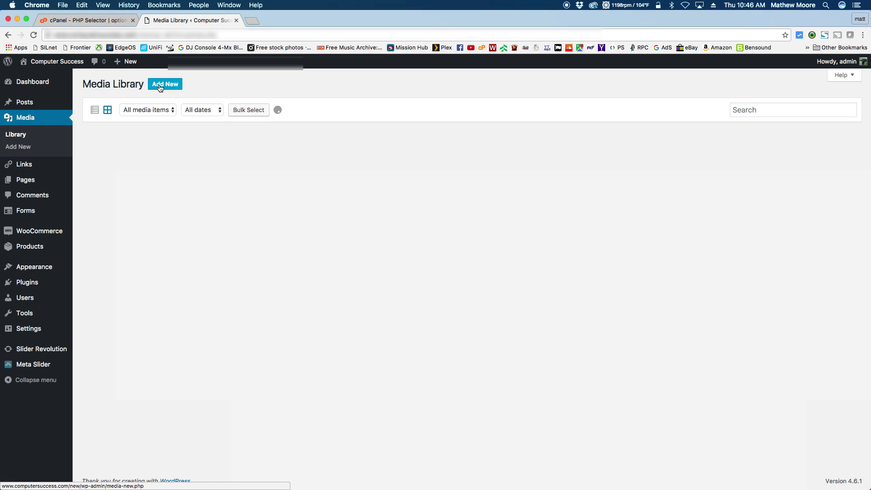
click(164, 84)
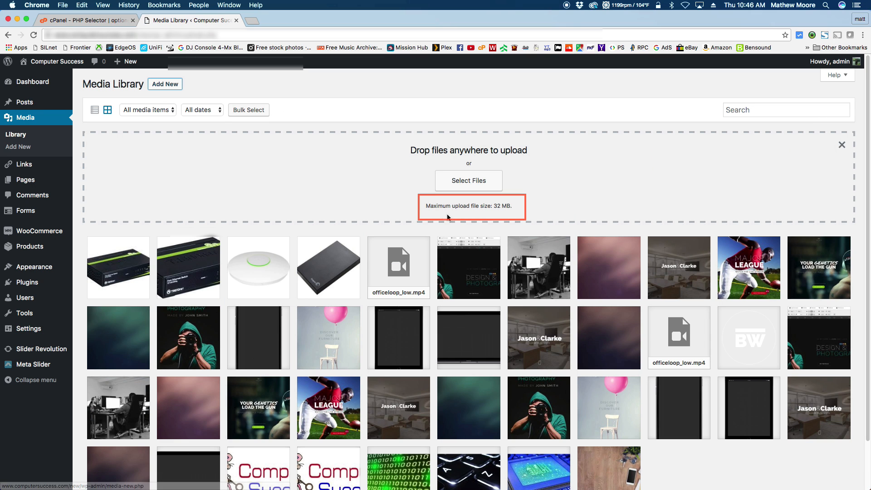